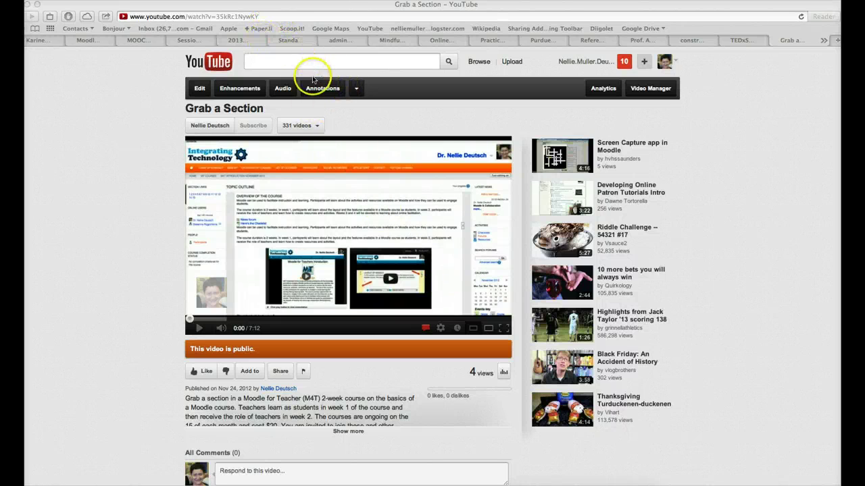
mouse_move(223, 470)
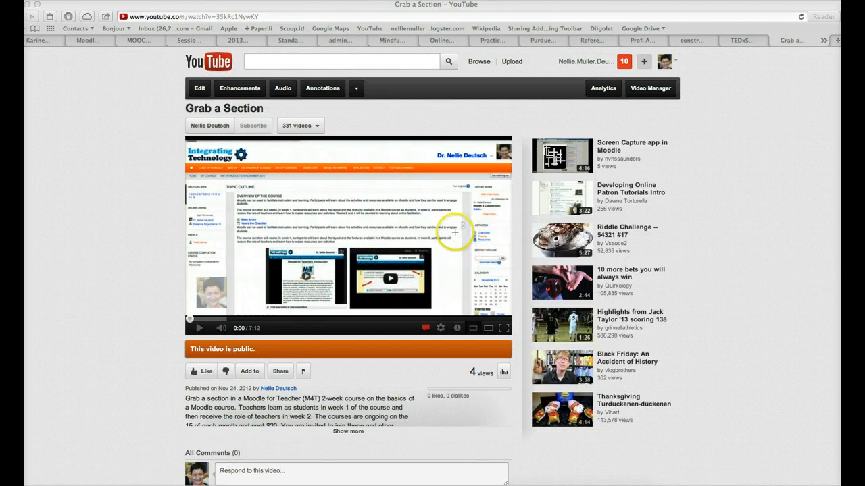
mouse_move(484, 260)
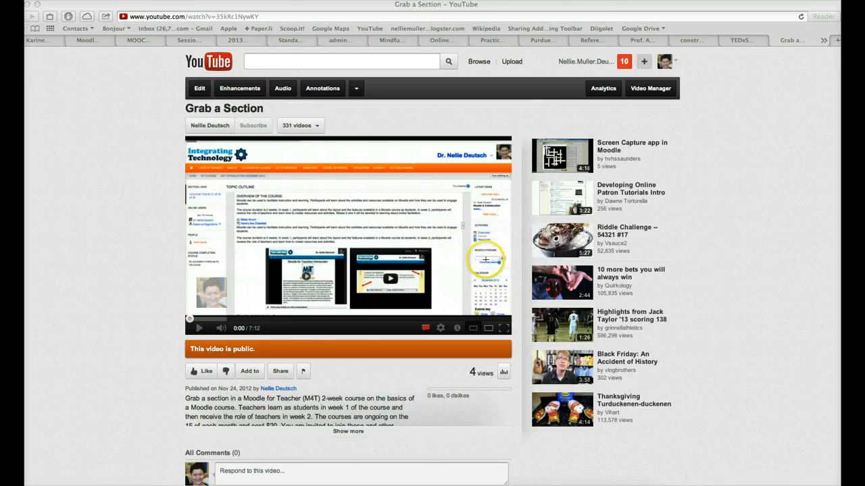
mouse_move(441, 270)
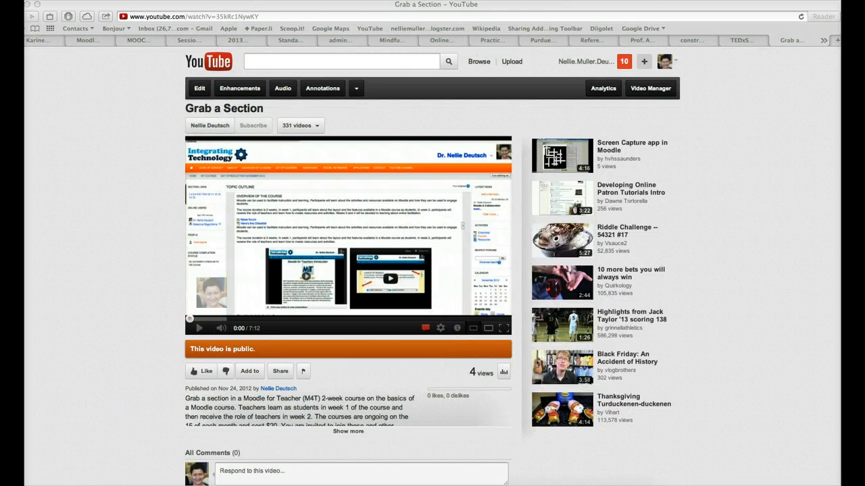
- Set the Grab a Section video's playback quality to 720p HD
left_click(441, 329)
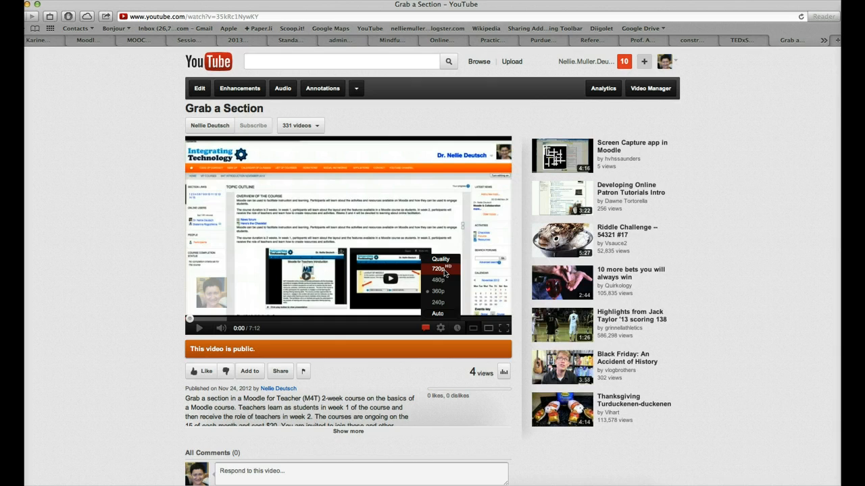
left_click(437, 267)
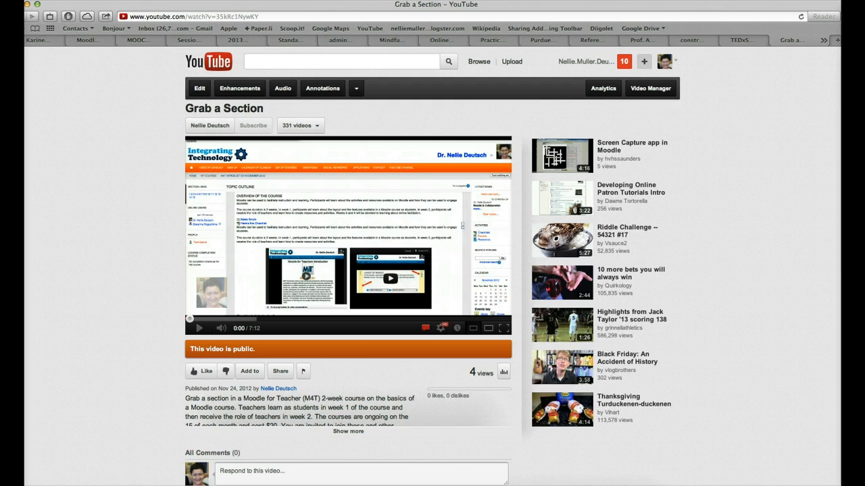
mouse_move(450, 291)
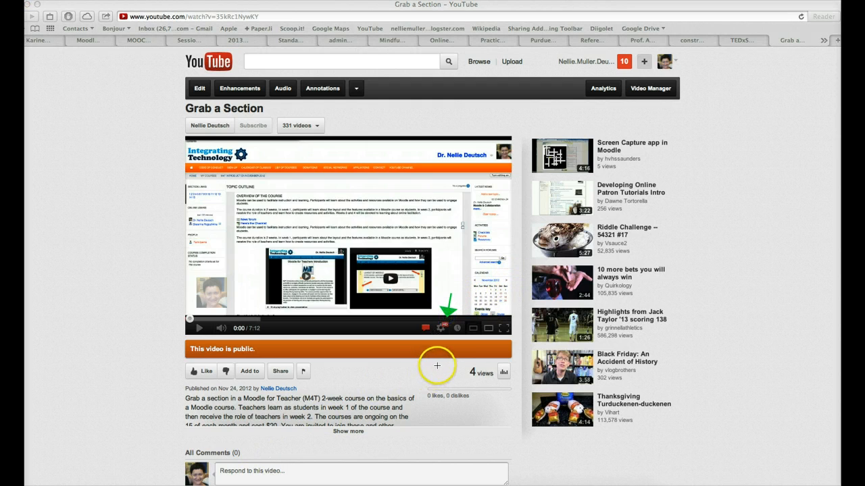
mouse_move(405, 378)
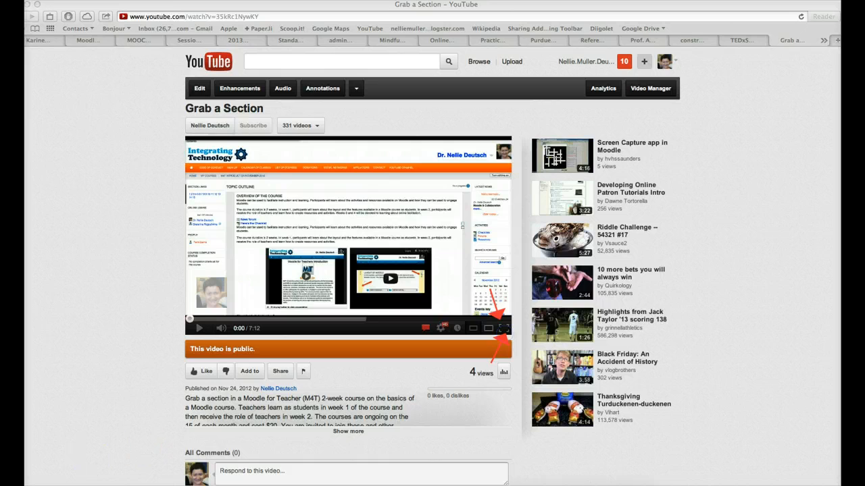
mouse_move(512, 341)
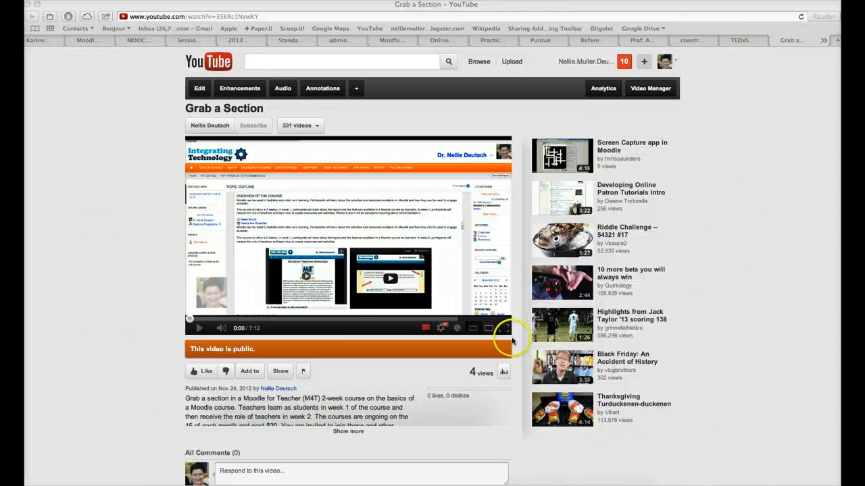
- Expand the paused Grab a Section video to full-screen mode
left_click(505, 328)
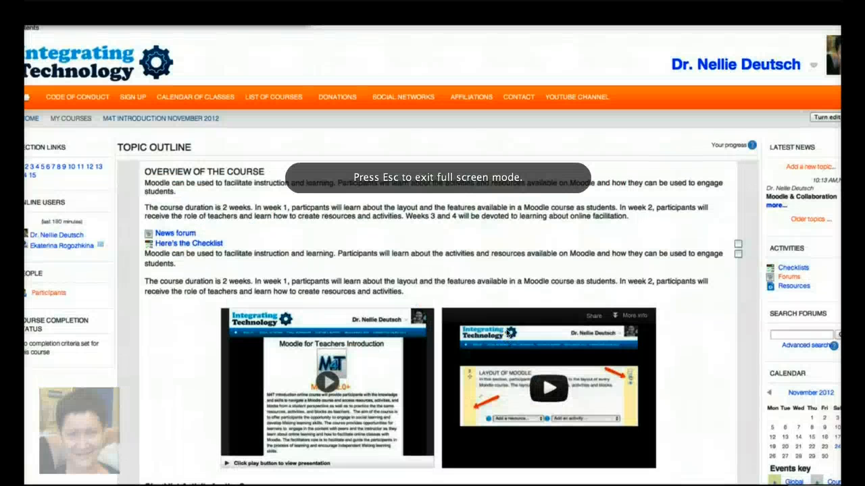